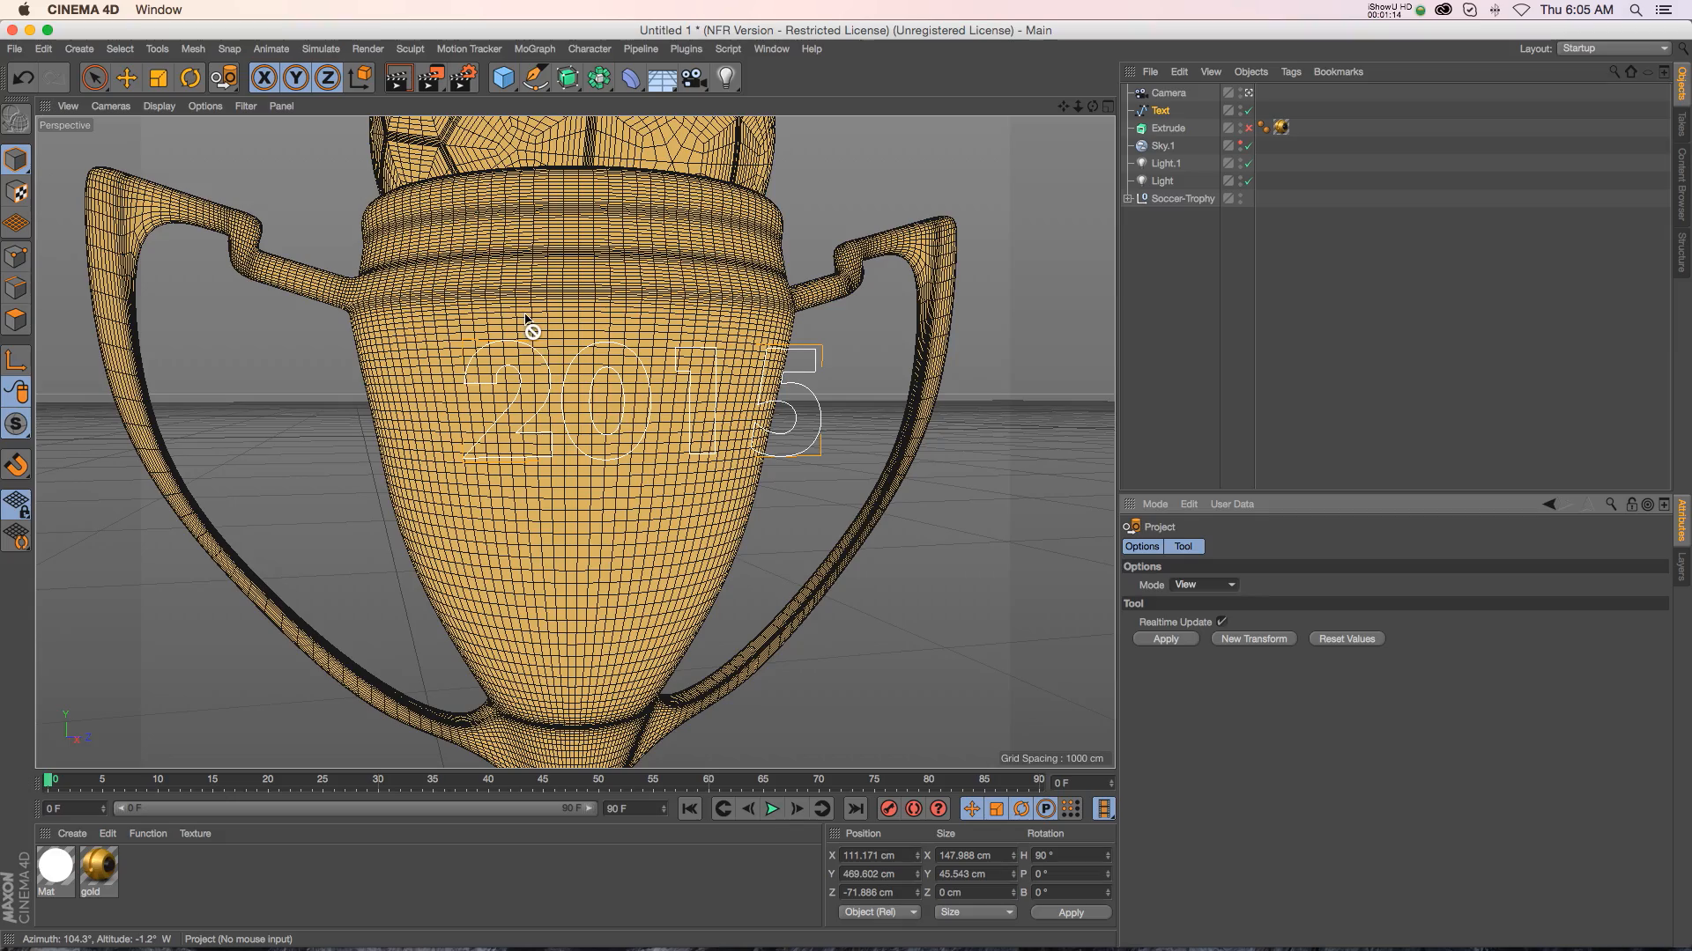
# - Switch the Project tool's Mode from View to XZ Plane
pyautogui.click(1105, 106)
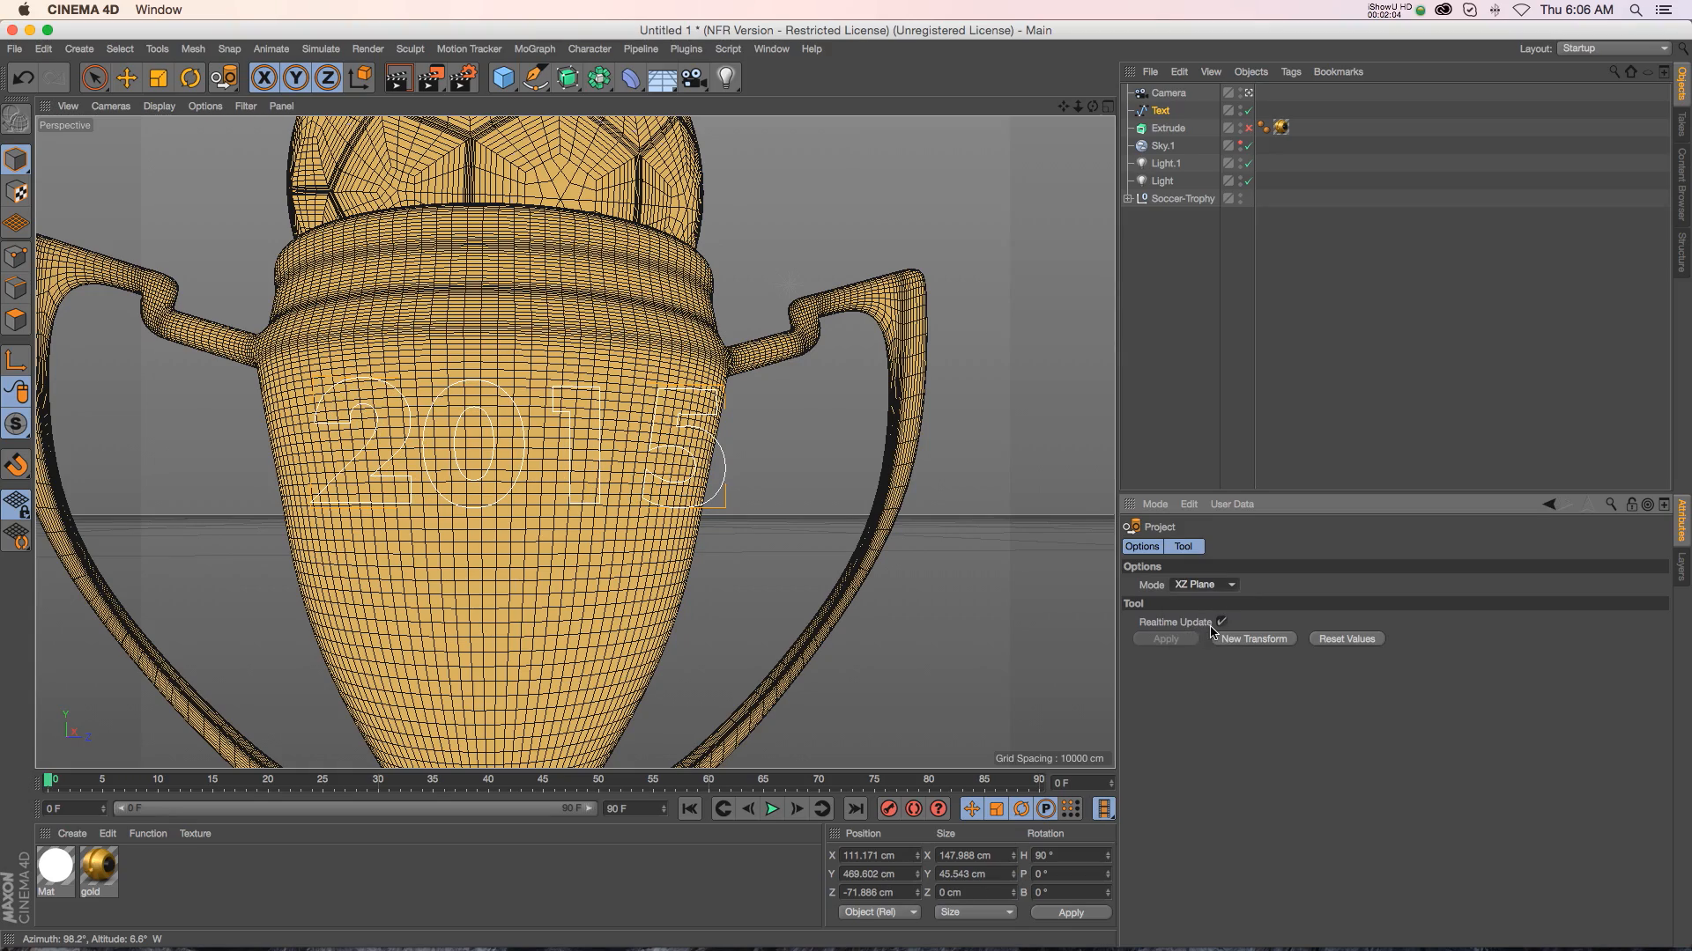
# - Apply the projection so the '2015' text spline wraps onto the cup surface
pyautogui.click(1168, 127)
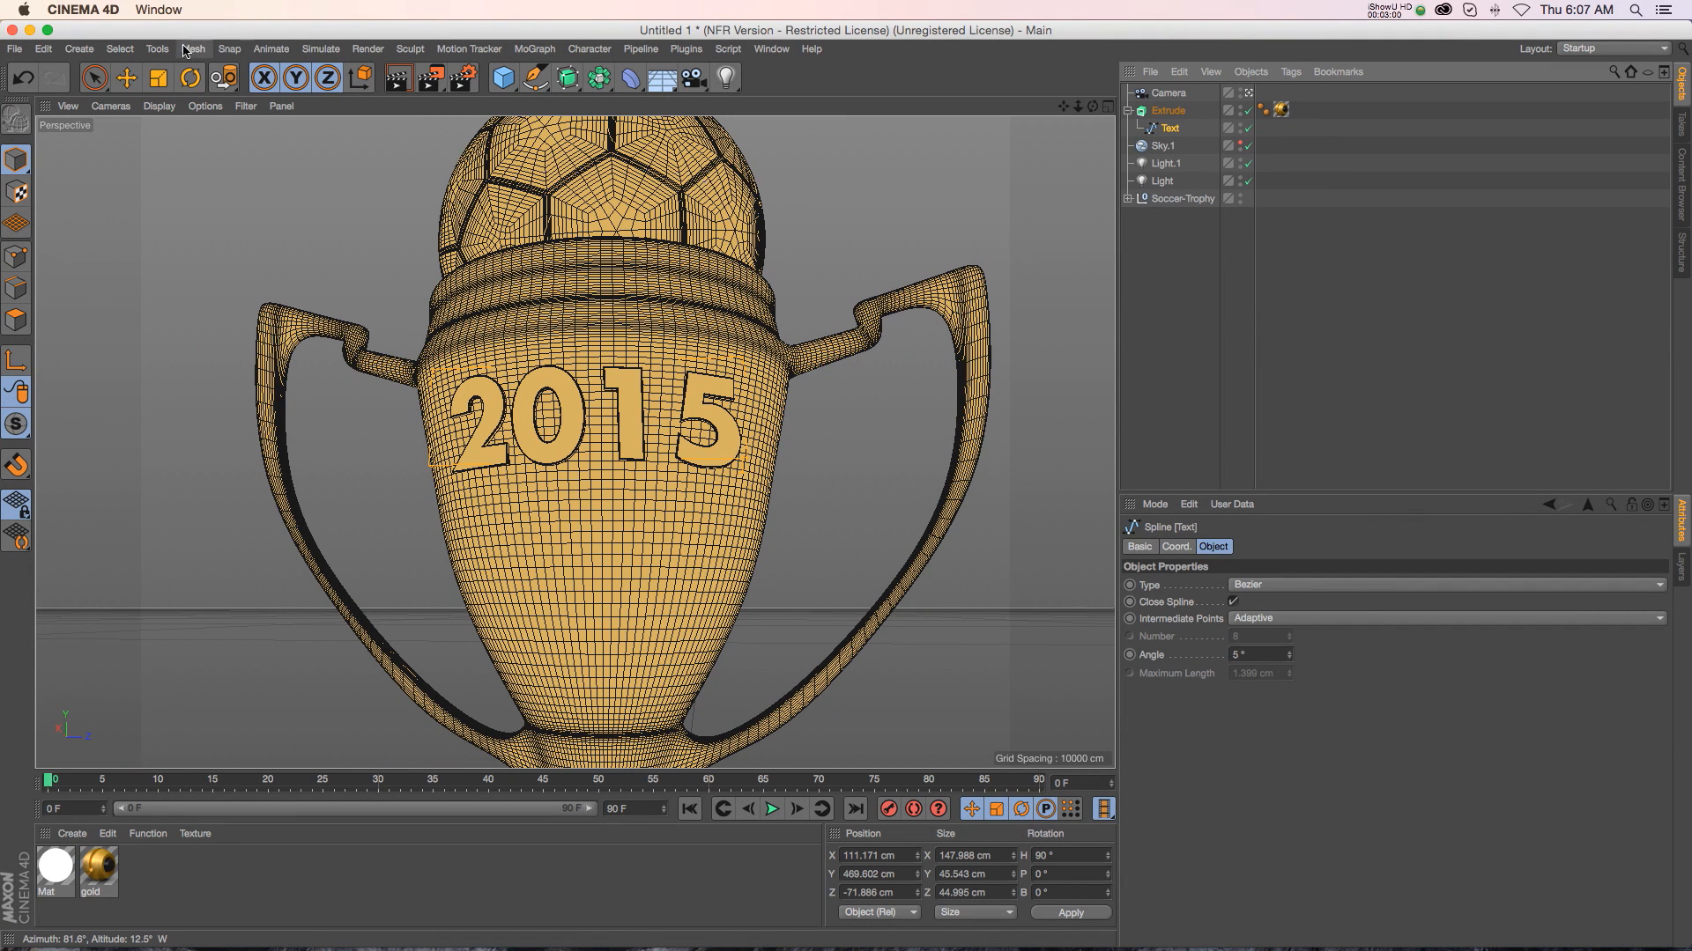